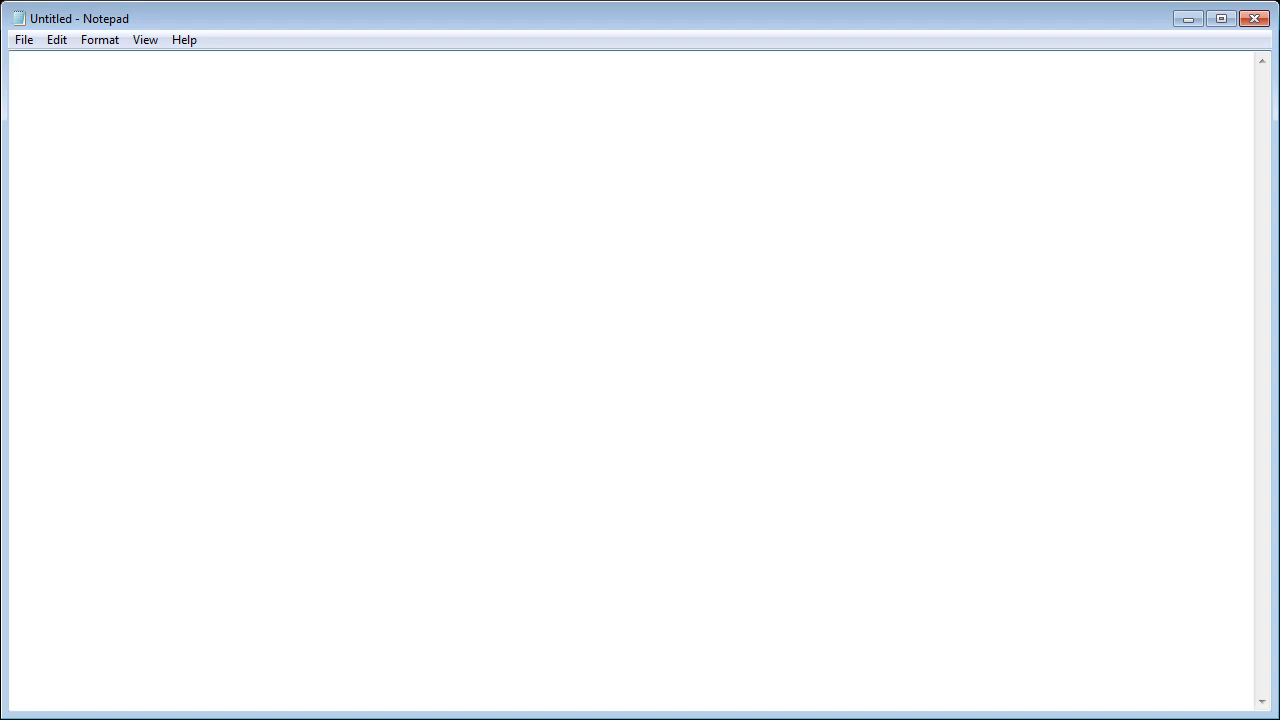
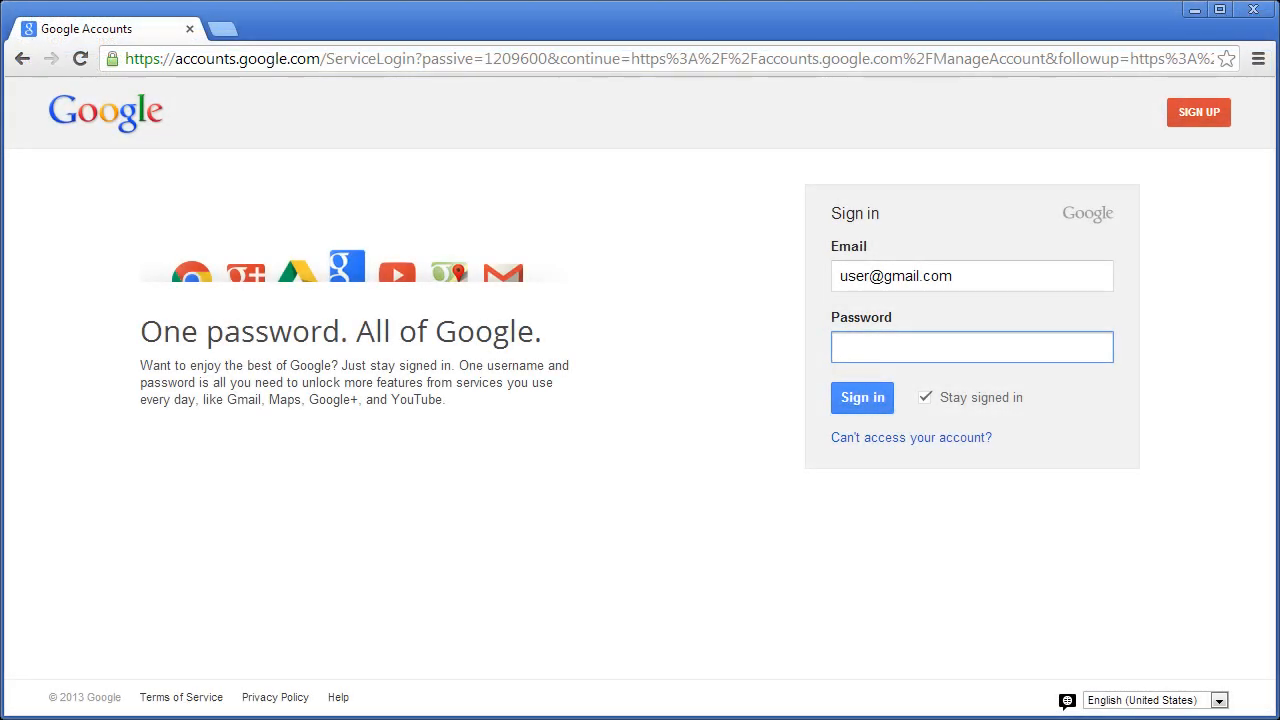
Enter the account password into the Google sign-in Password box
click(971, 347)
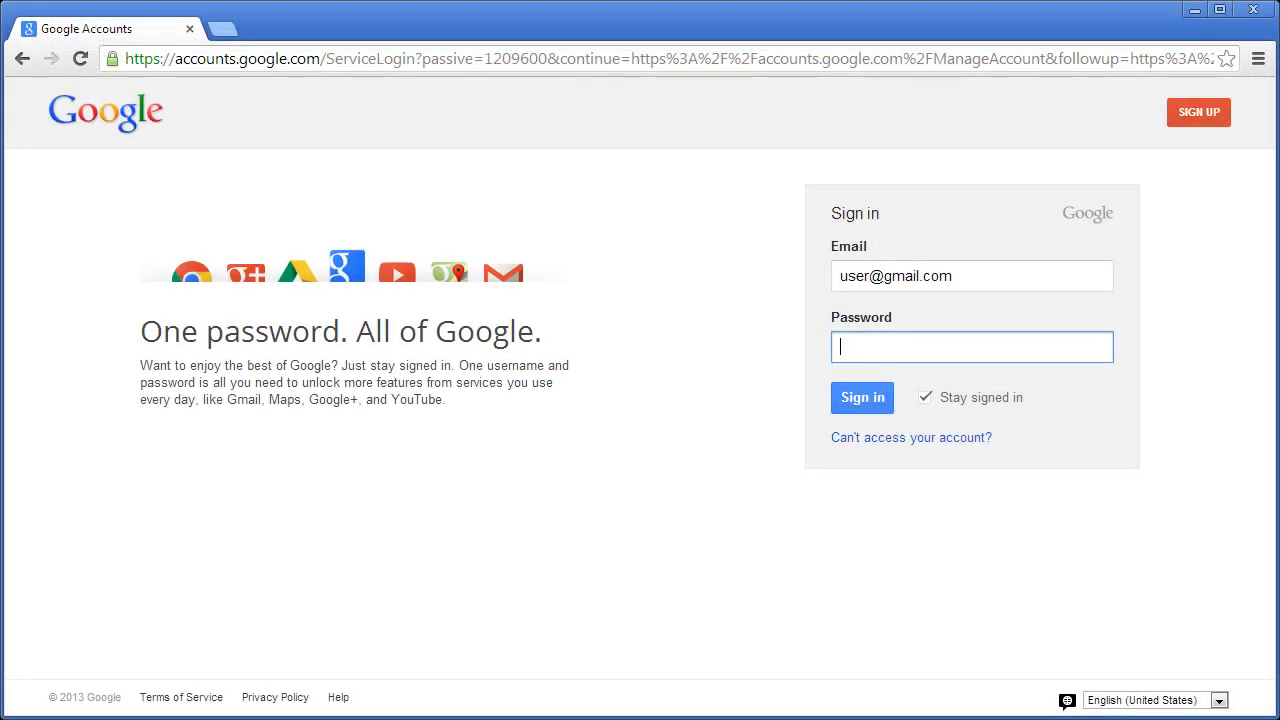
text(password)
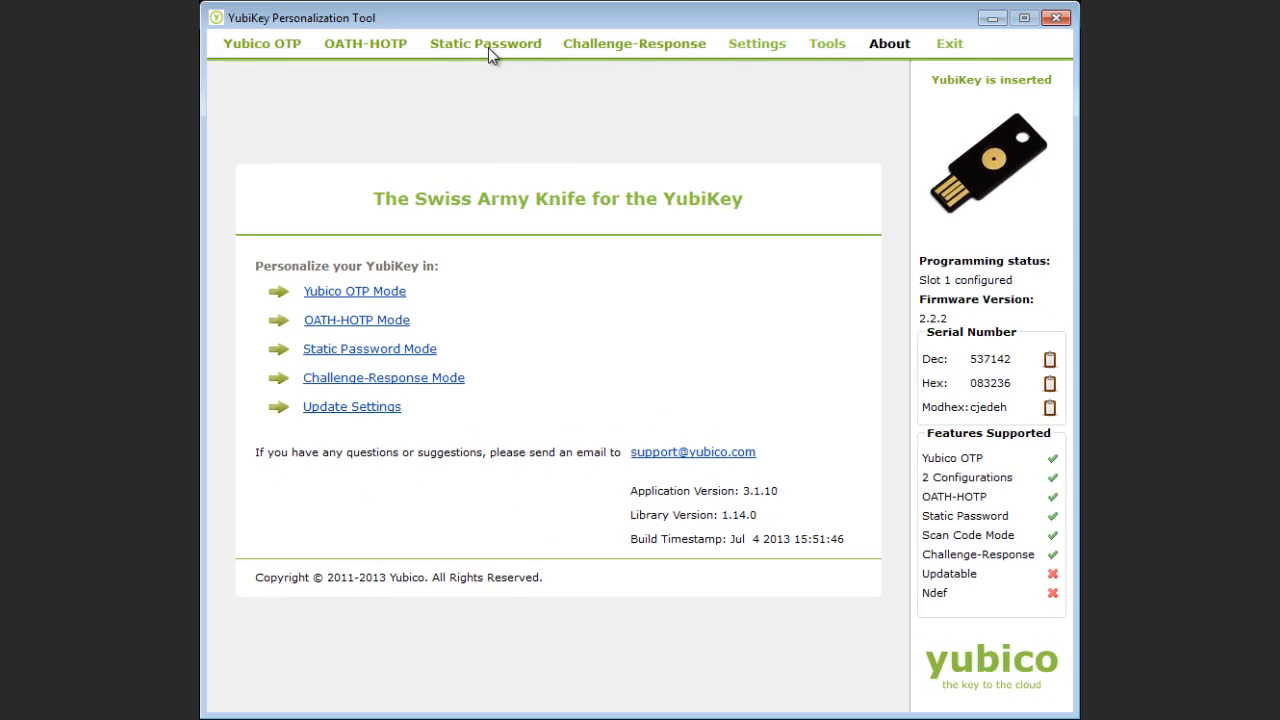
Show the Static Password programming page with Scan Code and Advanced choices
click(485, 43)
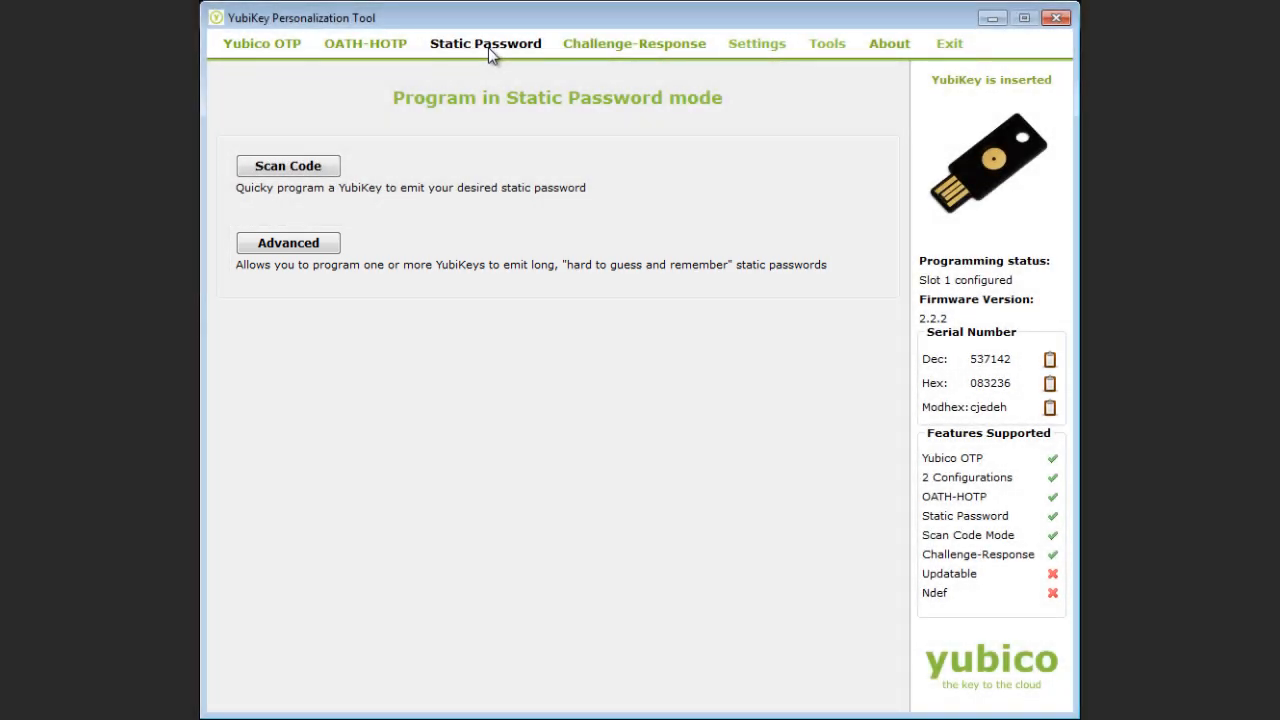
mouse_move(437, 61)
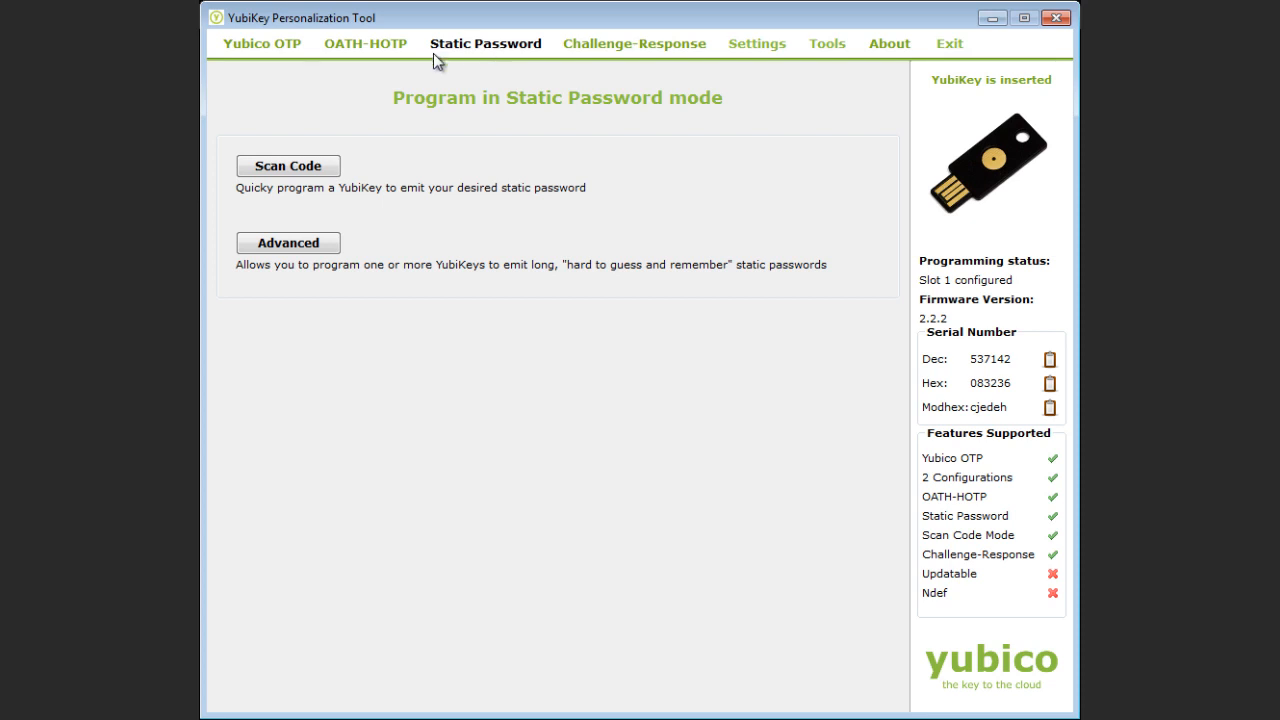
click(288, 165)
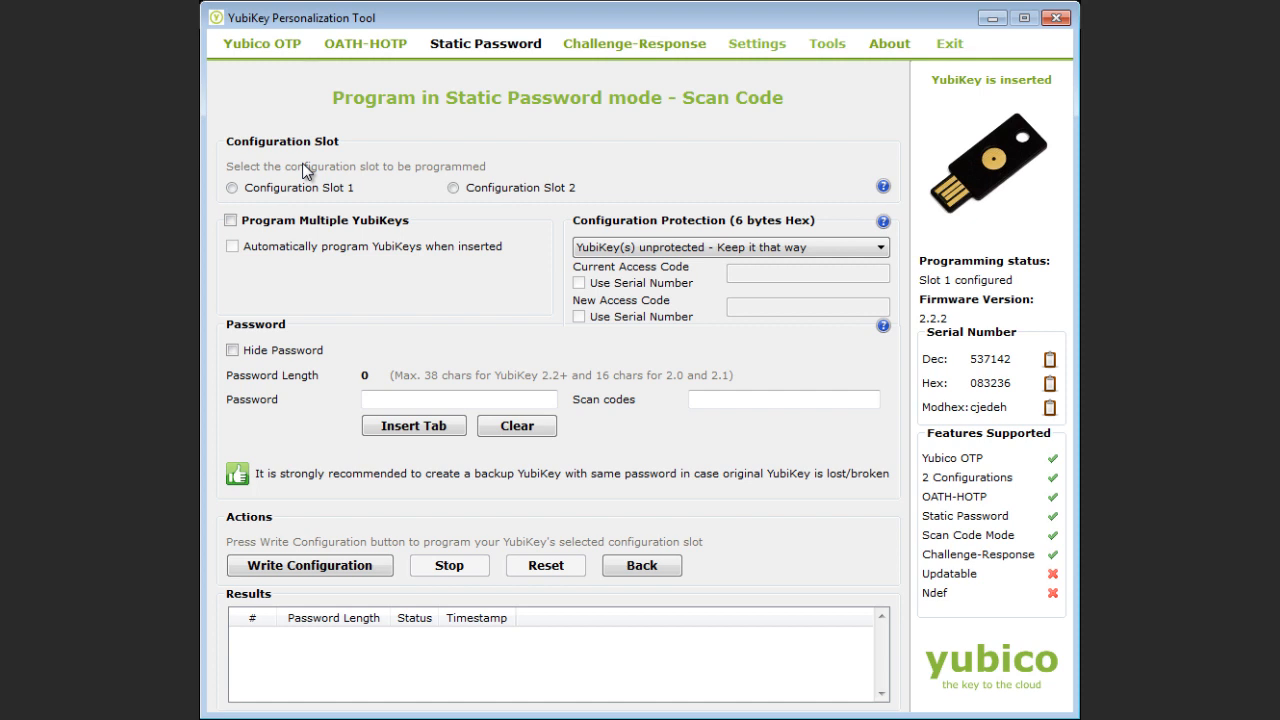
mouse_move(398, 185)
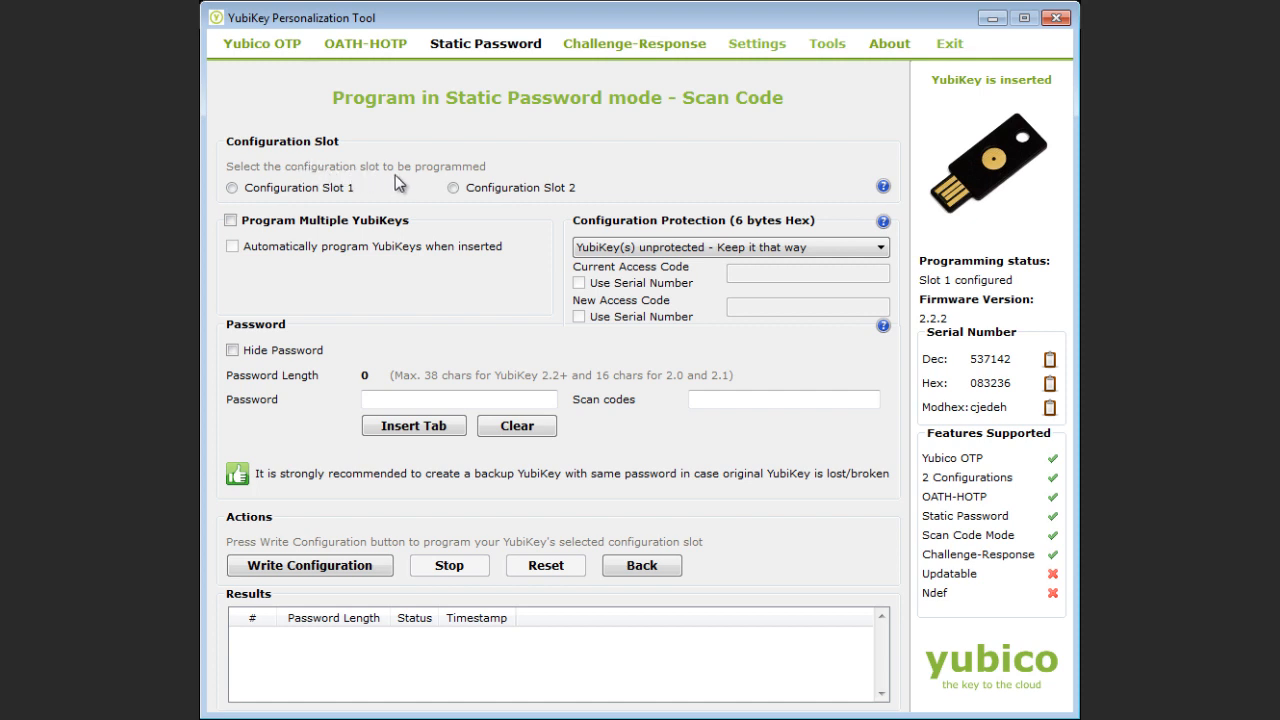
click(453, 187)
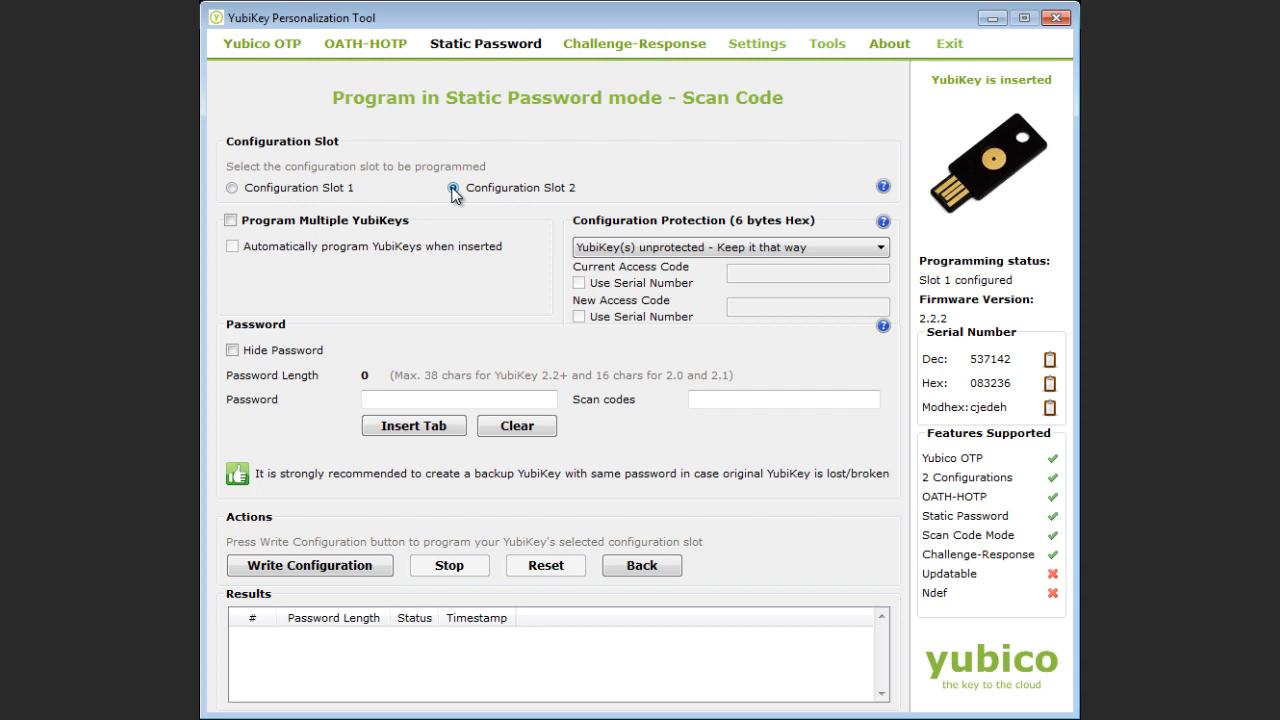
click(459, 187)
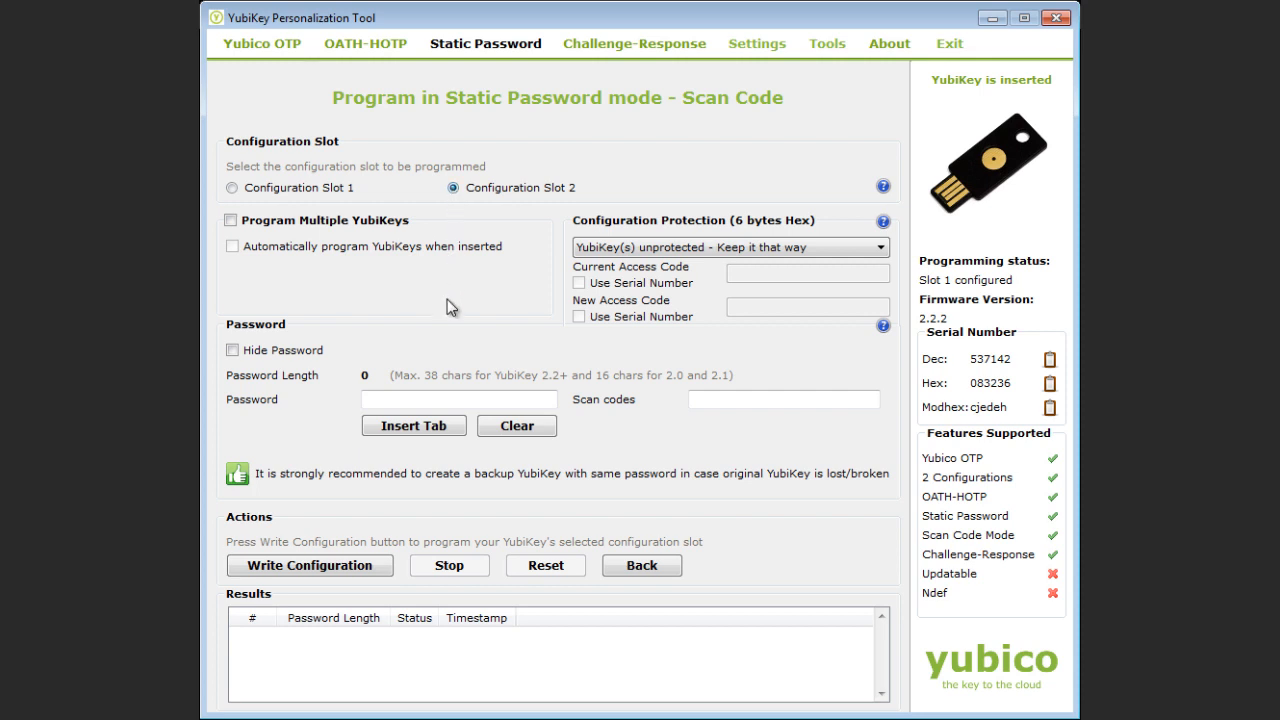
click(458, 399)
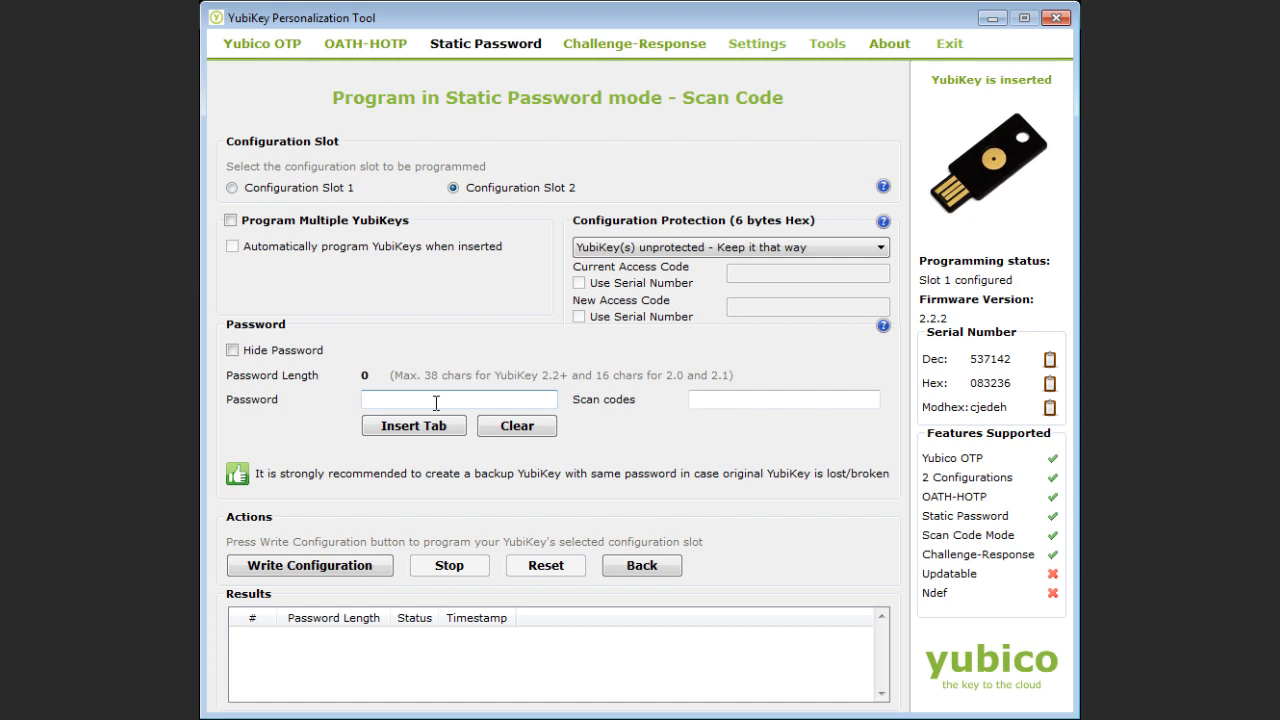
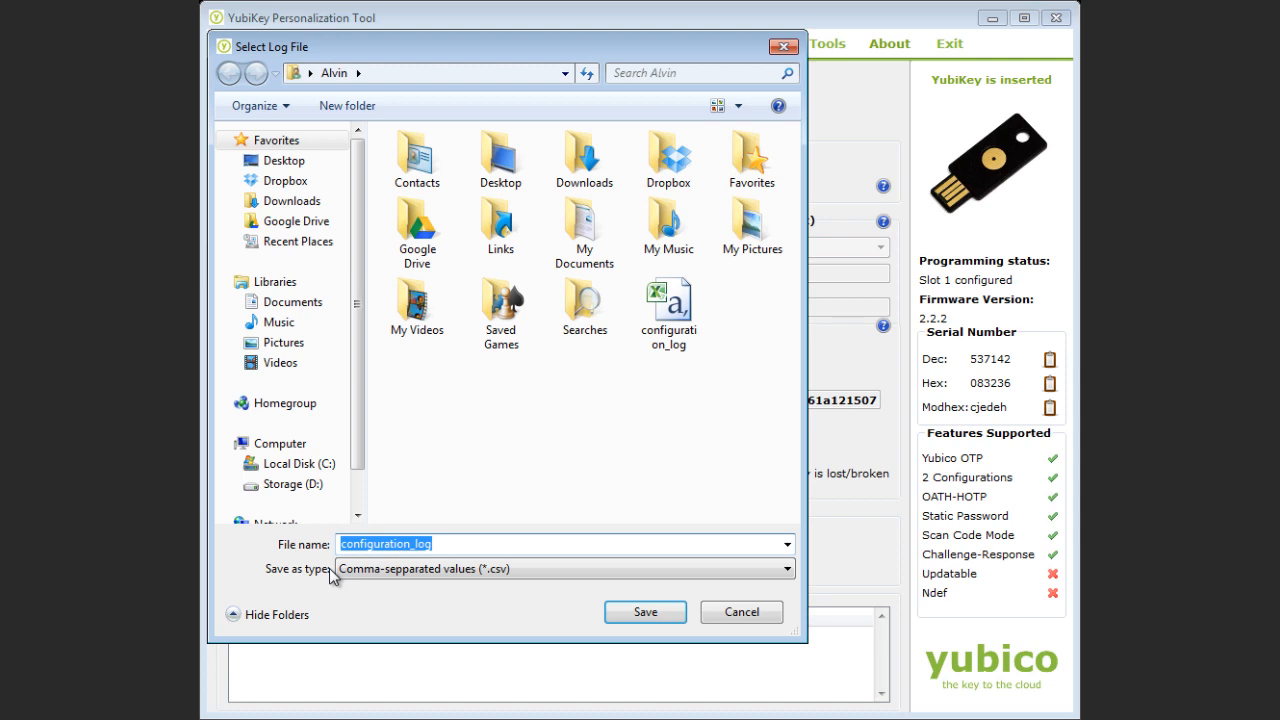
mouse_move(461, 601)
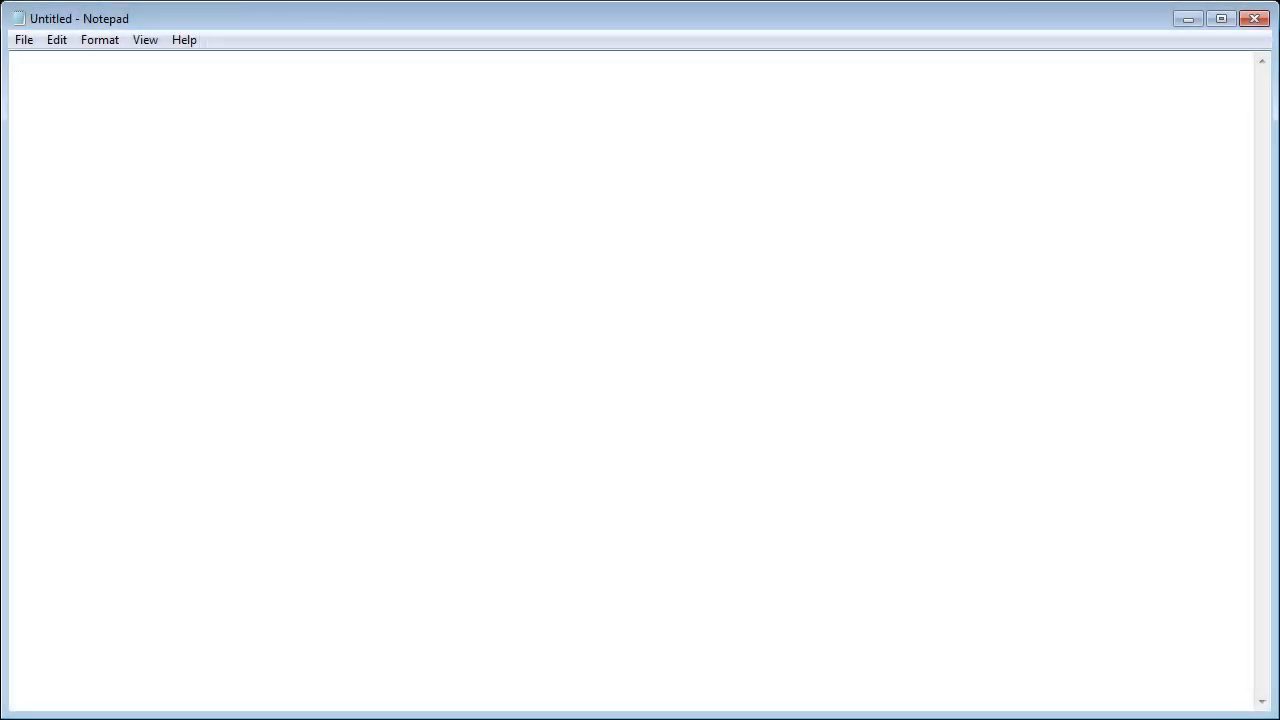
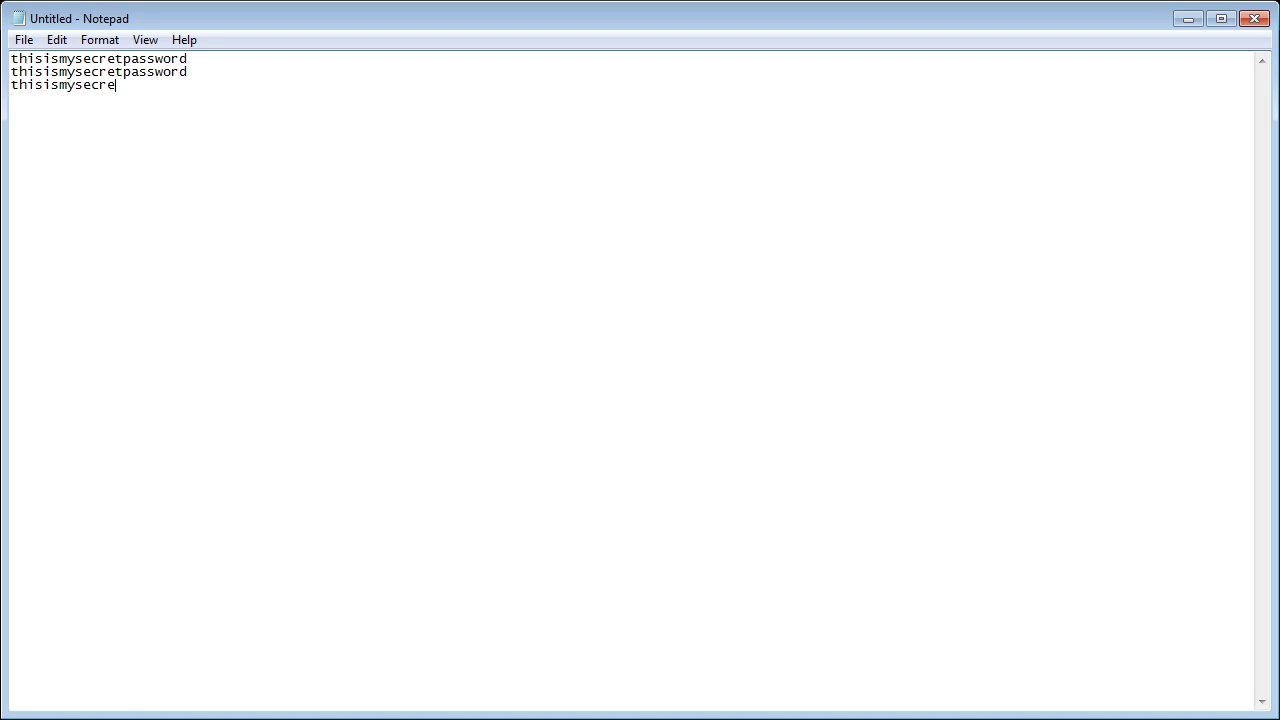